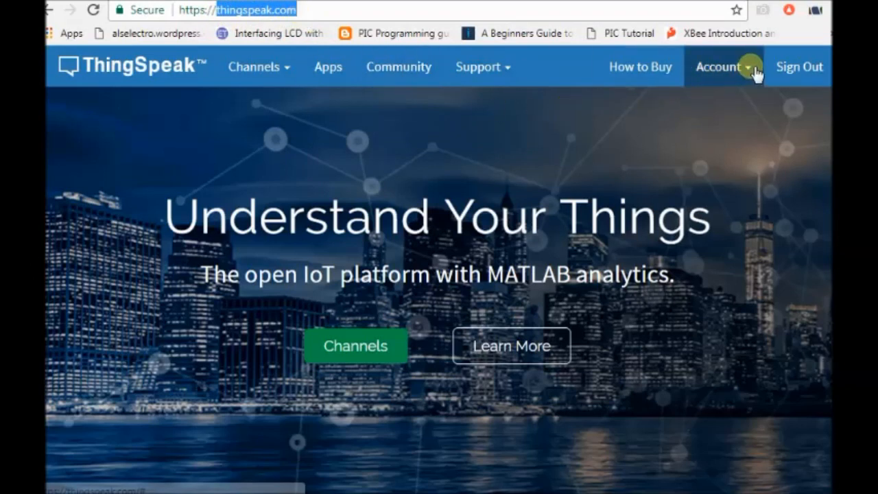
Step: Go to the My Channels page from the Channels menu
click(719, 67)
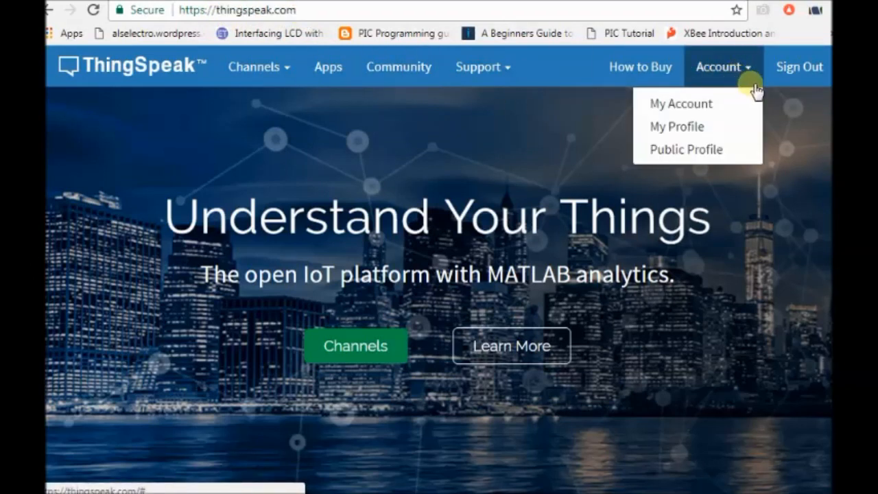
mouse_move(549, 74)
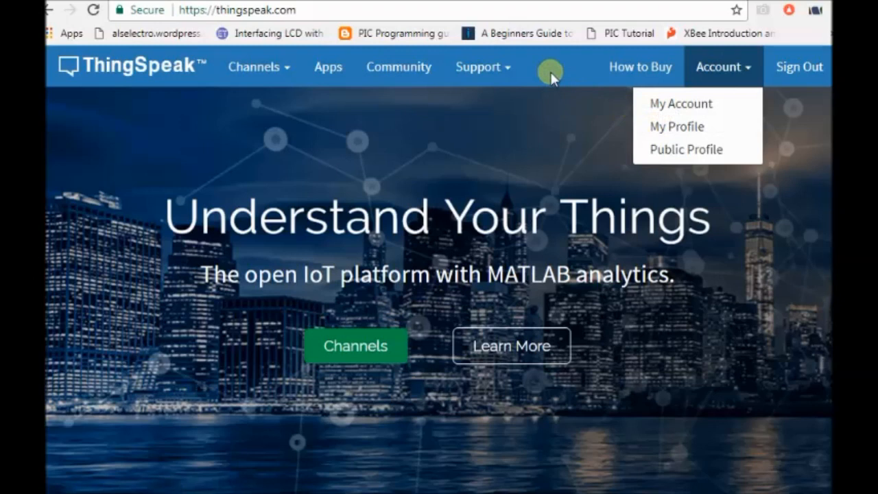
click(260, 66)
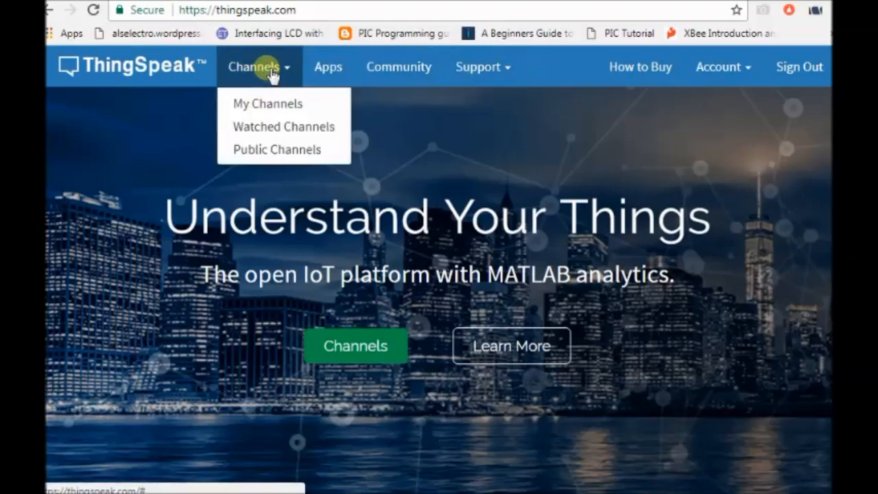
click(267, 102)
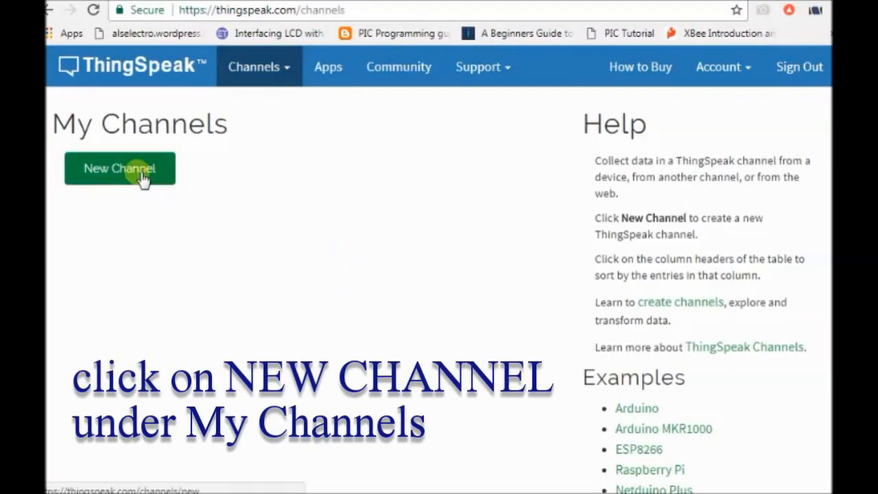
Step: Save a new channel LM35_NODEMCU_TEMP with description 'Temperature Measurement' and field 1 'TEMPERATURE'
click(119, 168)
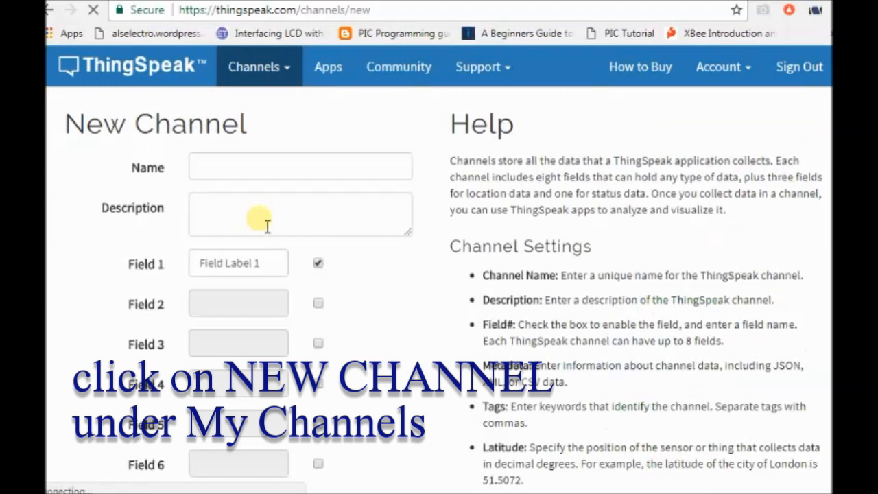
click(299, 166)
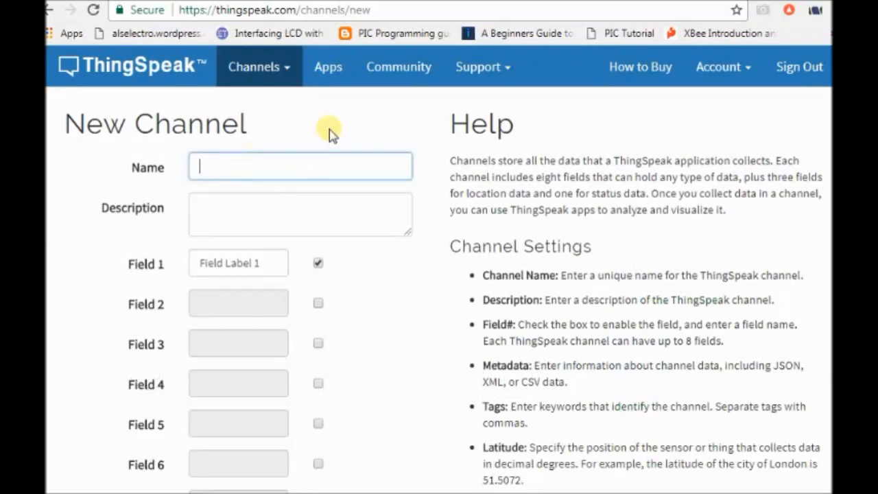
text(LM35_NODEMCU_TEMP)
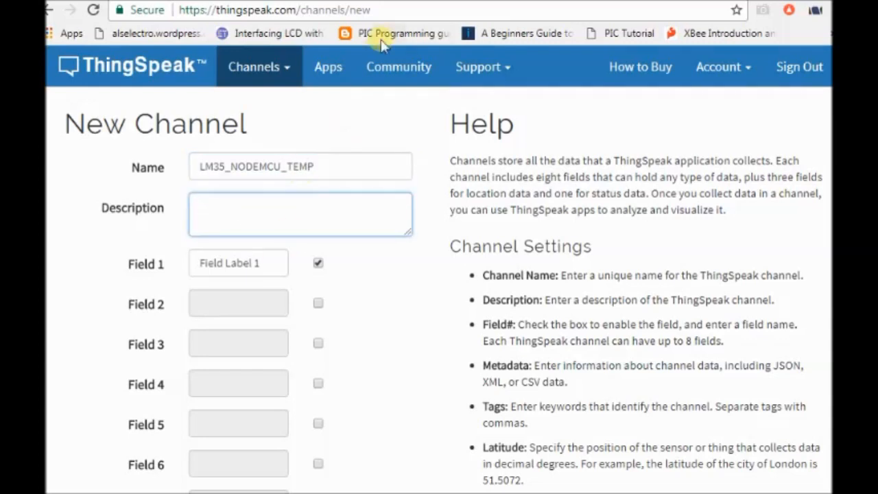
text(Temperature Measurement)
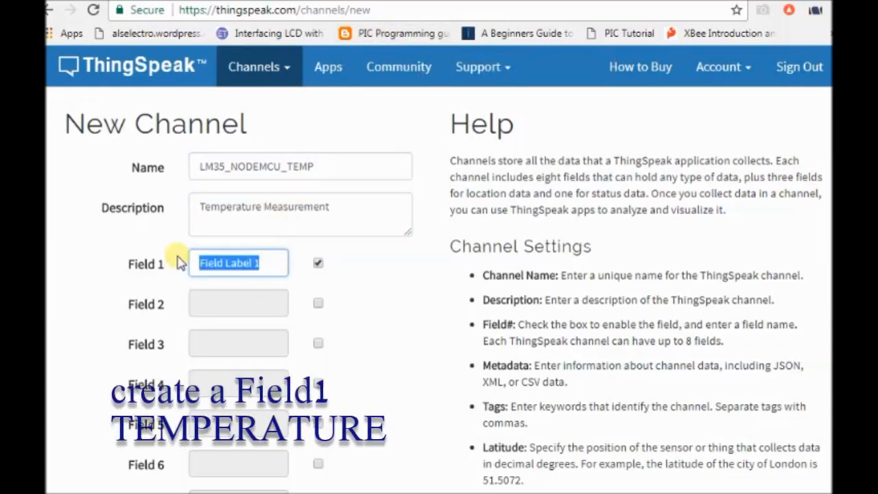
text(TEMPERATURE)
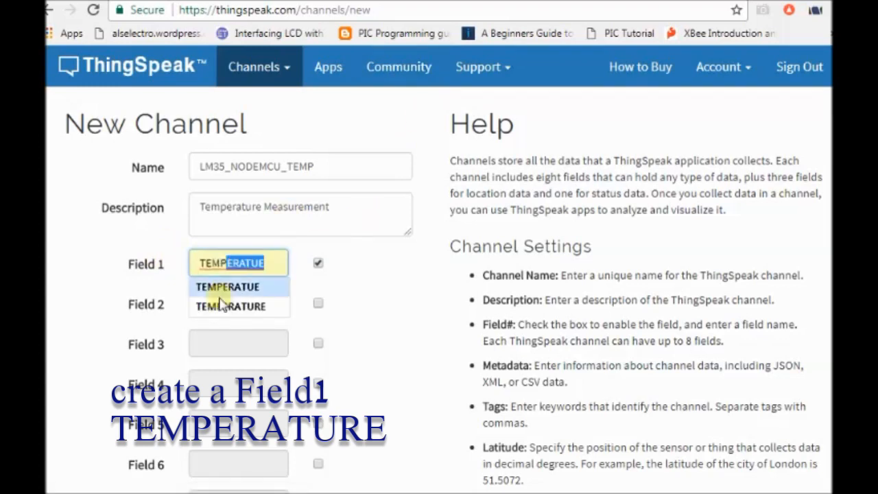
click(227, 286)
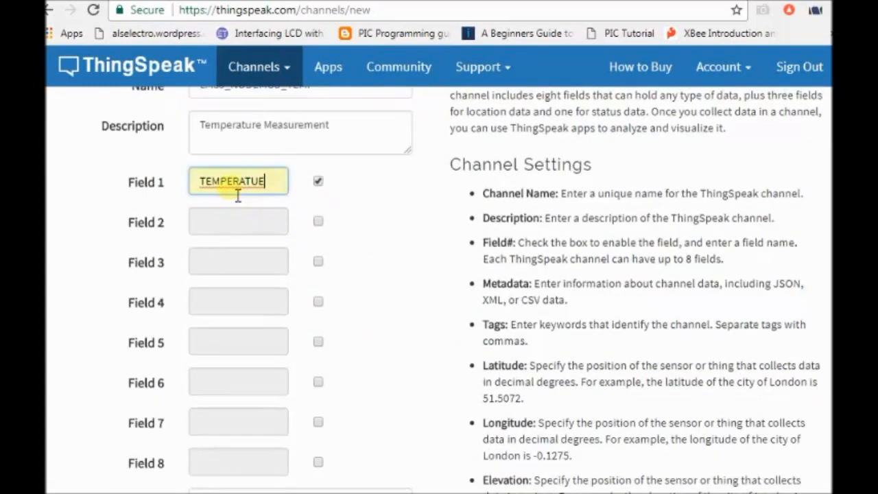
double_click(146, 181)
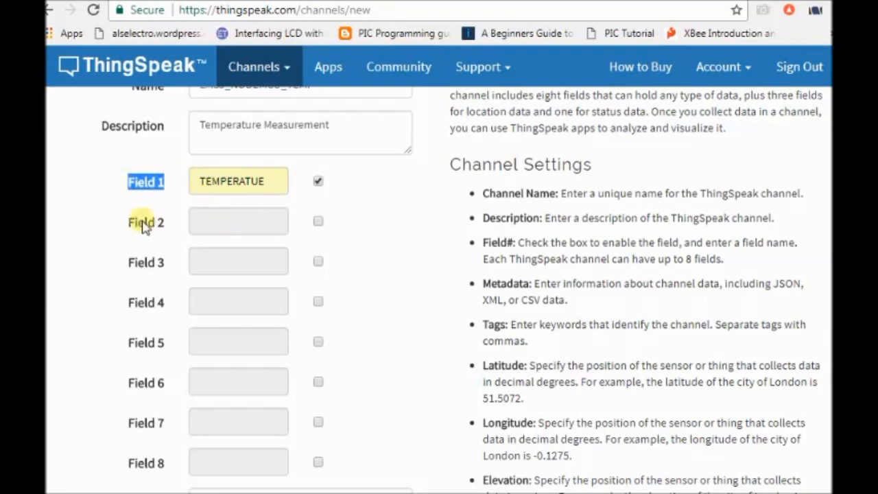
scroll(down, 3)
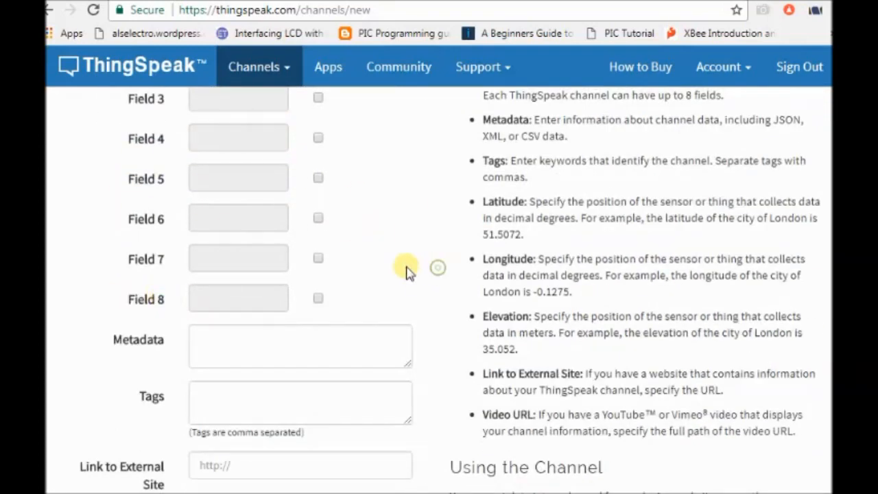
scroll(down, 3)
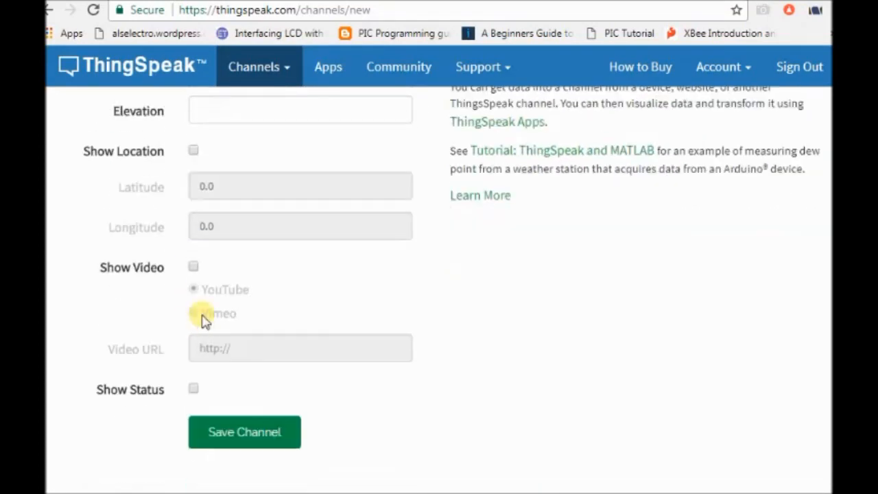
click(244, 431)
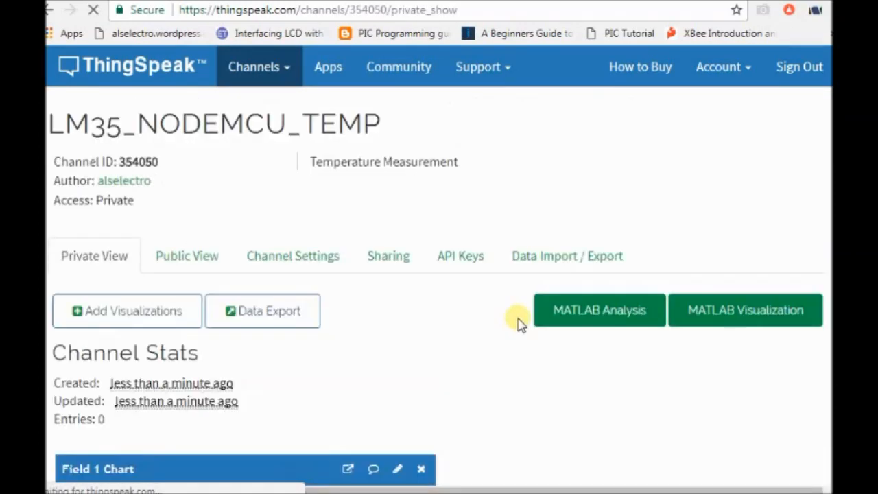
mouse_move(422, 341)
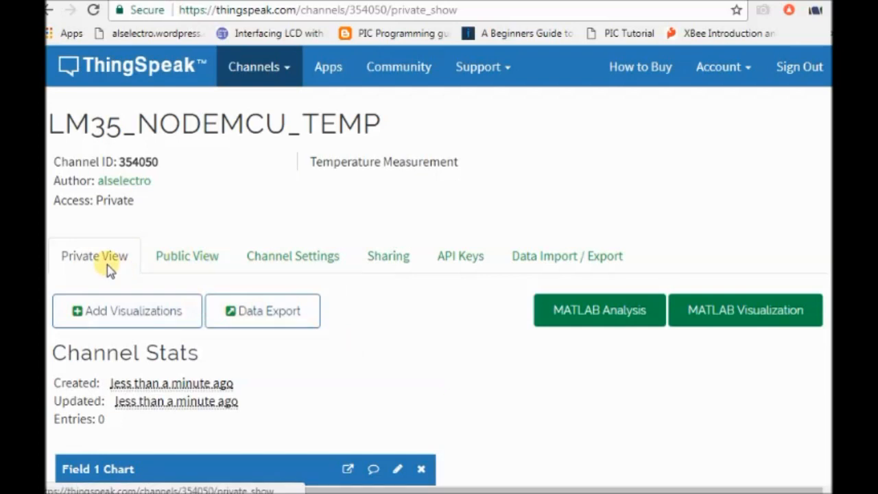
Step: Show the channel's API Keys tab and scroll to the Write API Key
click(460, 256)
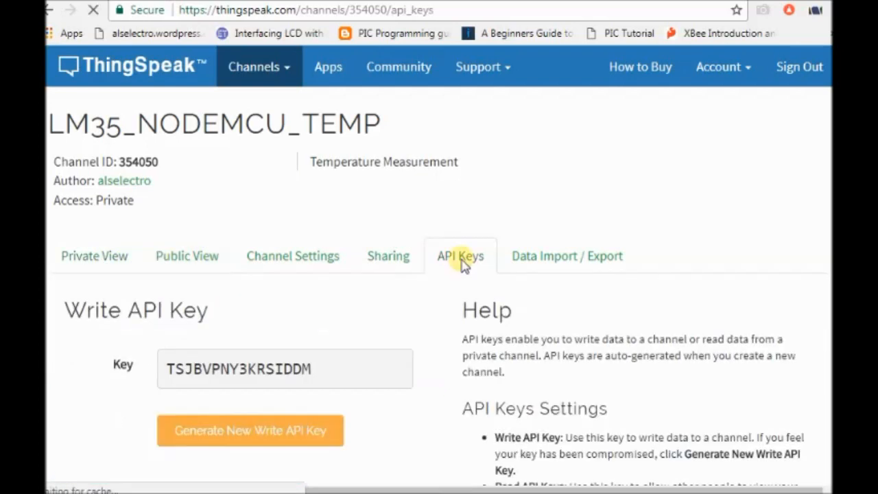
mouse_move(127, 301)
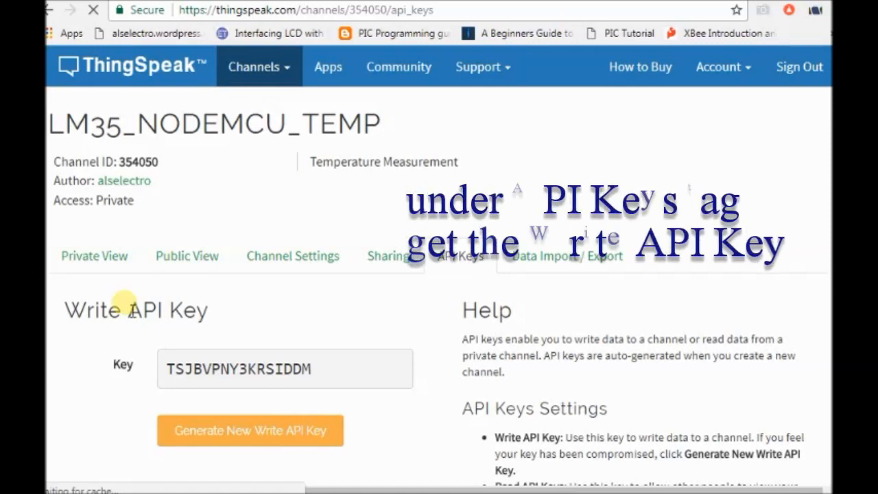
scroll(down, 3)
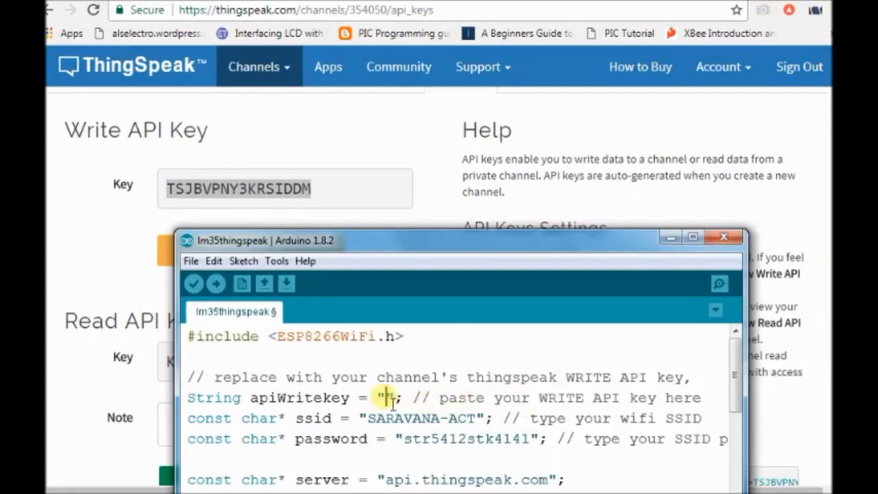
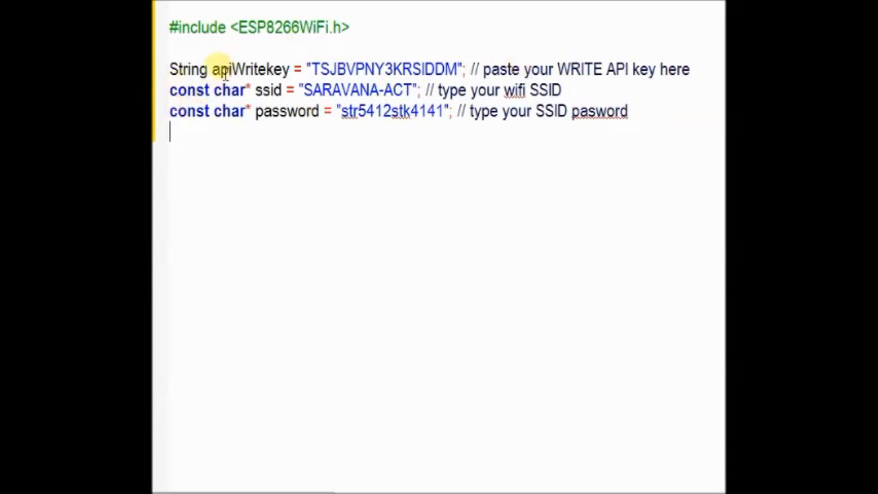
double_click(250, 69)
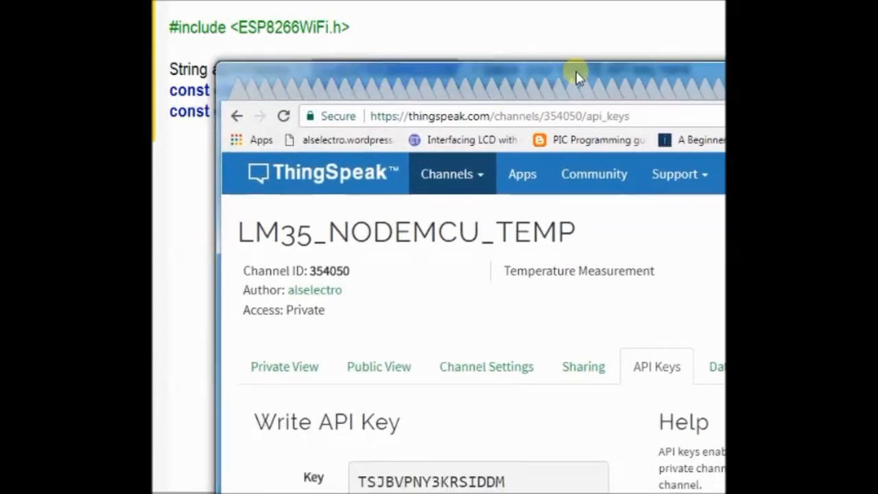
scroll(down, 3)
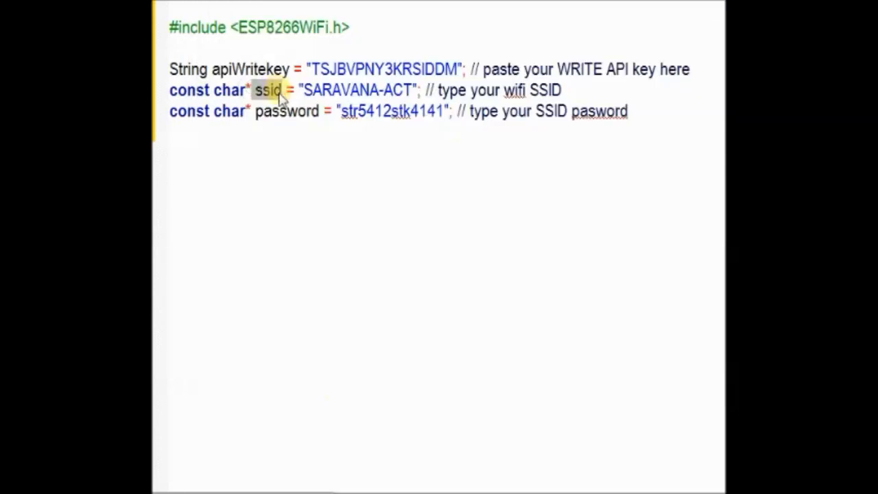
double_click(286, 111)
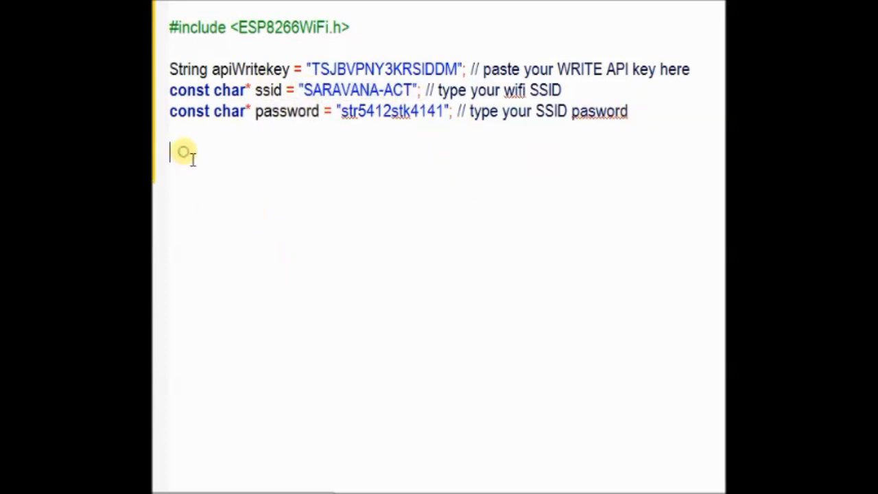
text(const char* server = "api.thingspeak.com";)
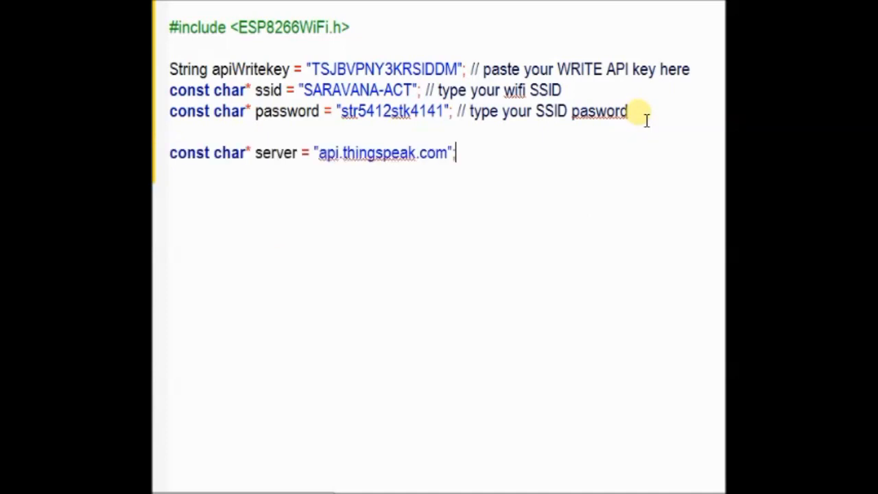
mouse_move(264, 152)
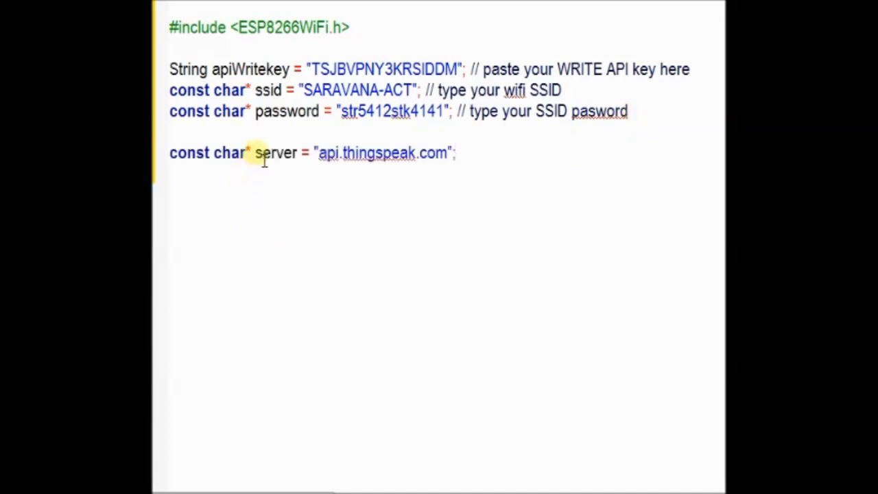
double_click(276, 153)
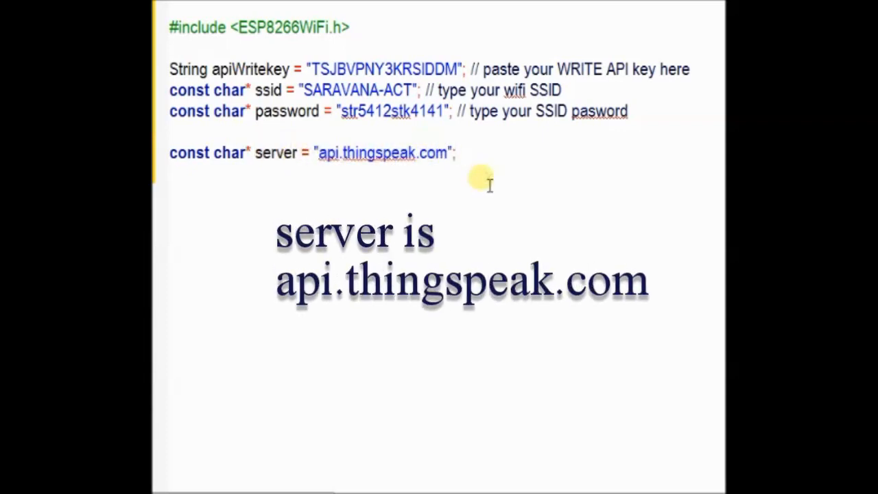
text(float resolution = 3.3/1023;)
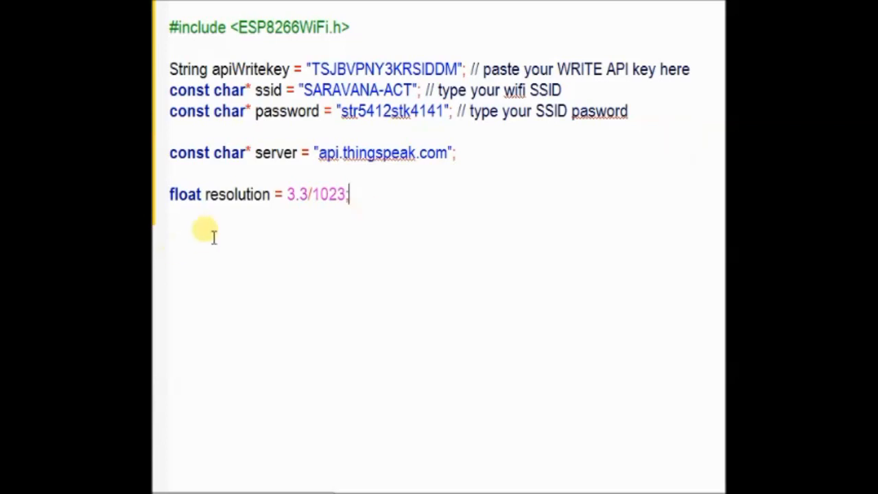
double_click(237, 194)
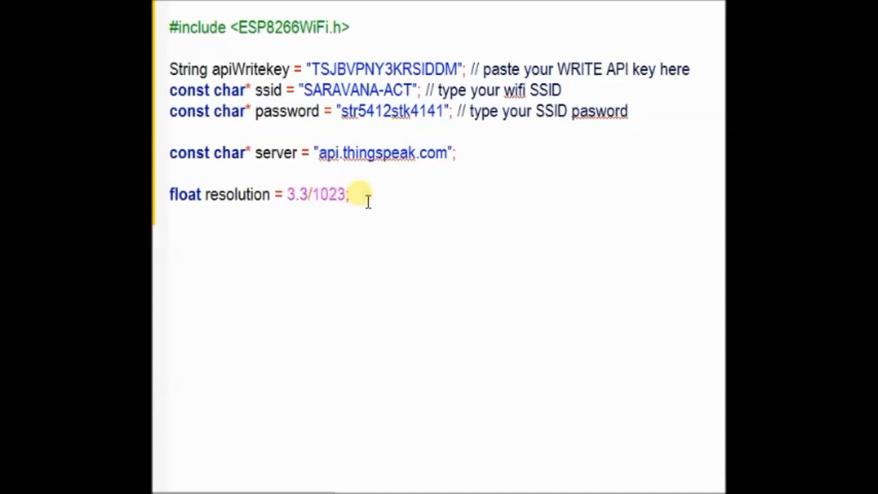
text(WiFiClient client;)
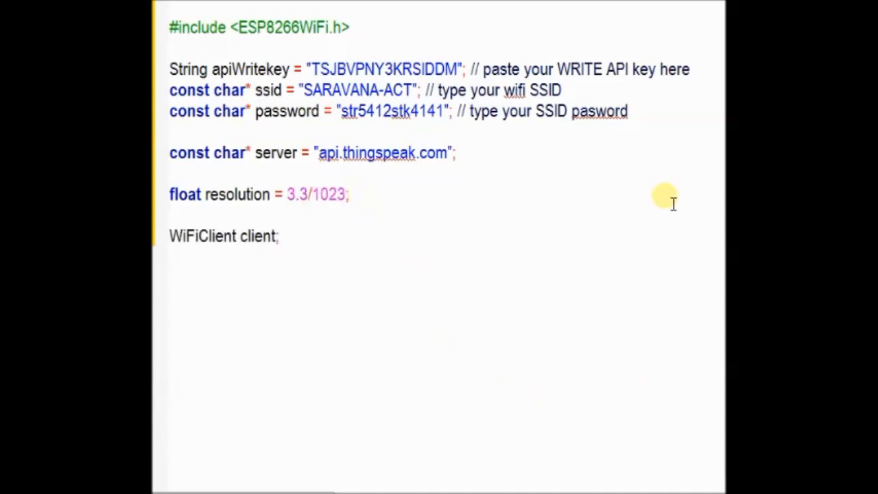
mouse_move(317, 269)
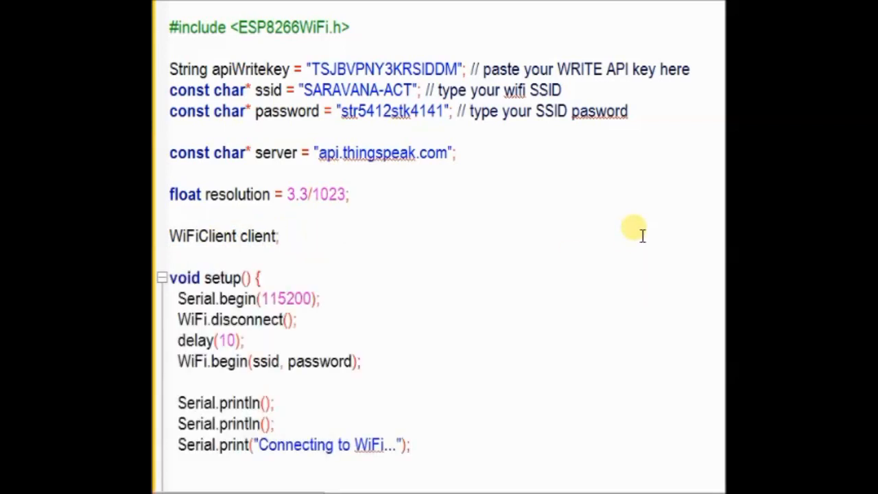
mouse_move(291, 304)
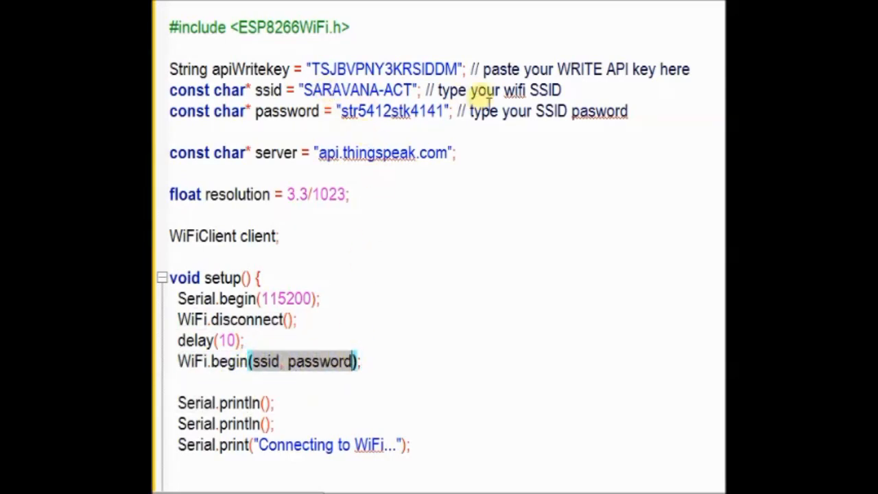
mouse_move(542, 377)
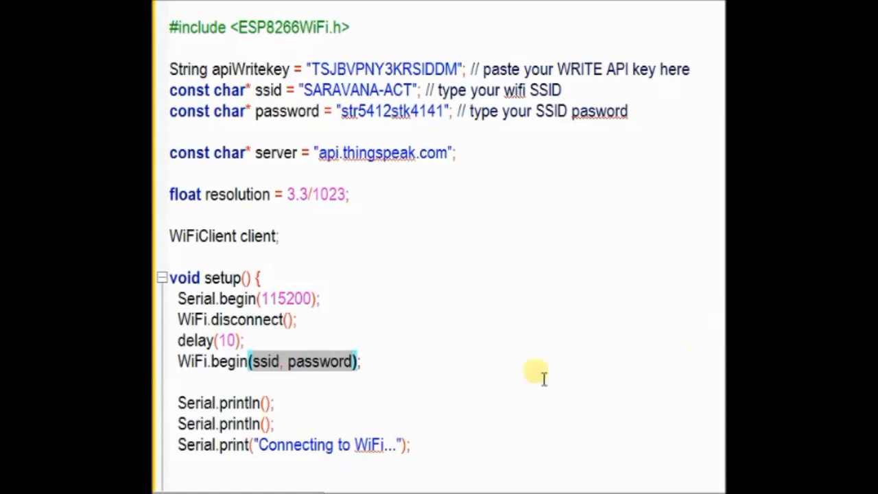
scroll(down, 3)
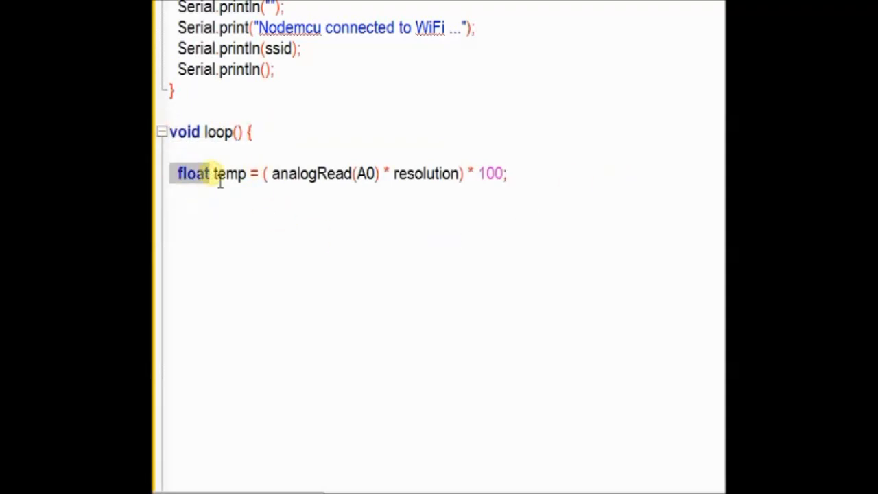
double_click(230, 174)
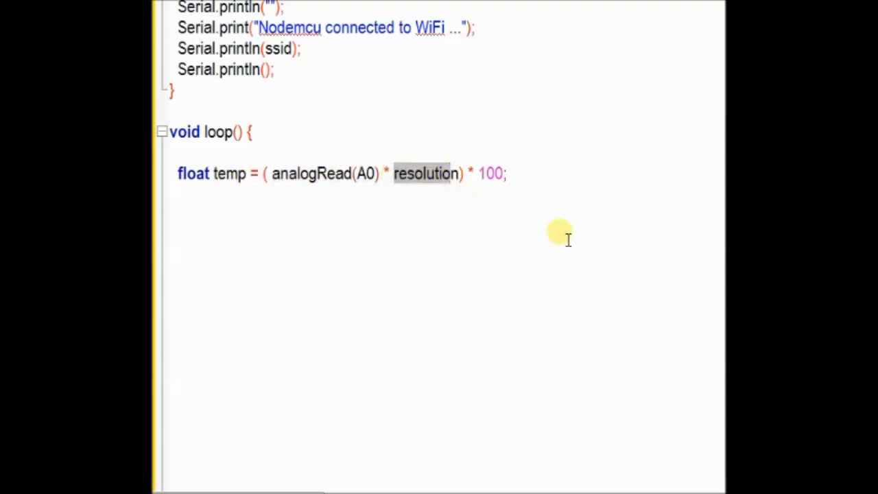
scroll(up, 3)
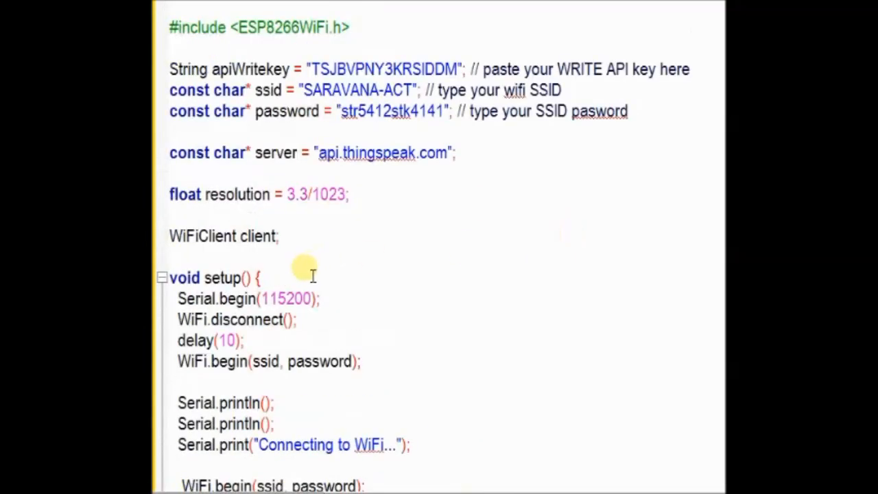
double_click(315, 194)
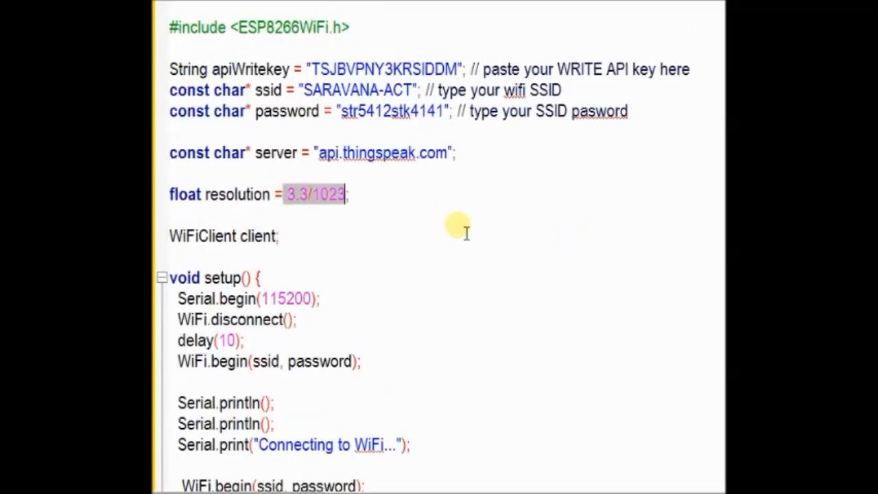
scroll(down, 3)
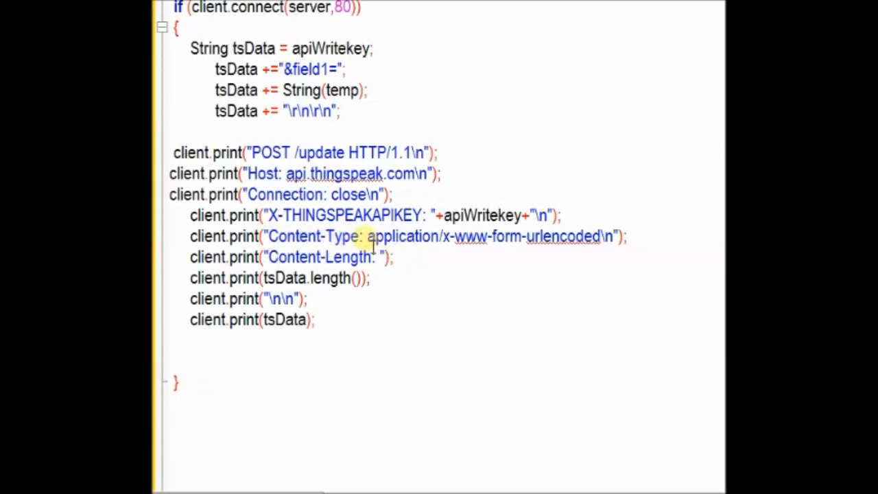
Step: Add Serial.print("Temperature: "); and client.stop(); lines after the tsData payload
double_click(284, 320)
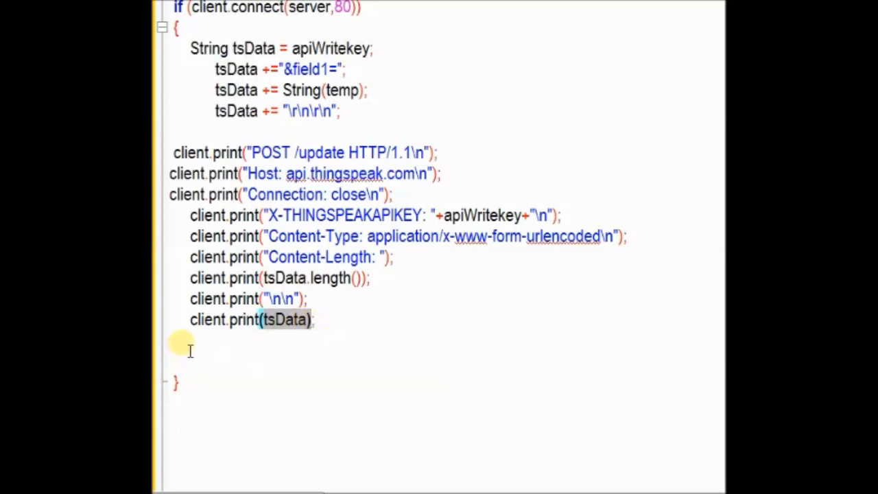
text(Serial.print("Temperature: ");)
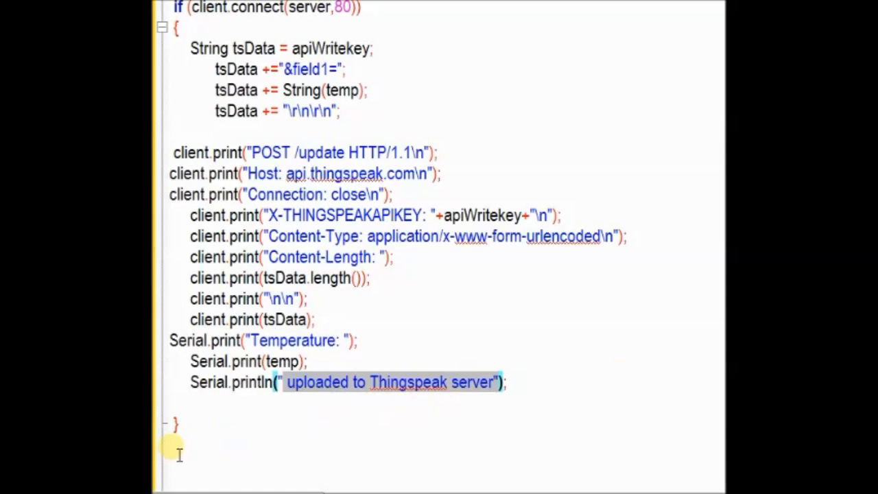
text(client.stop();)
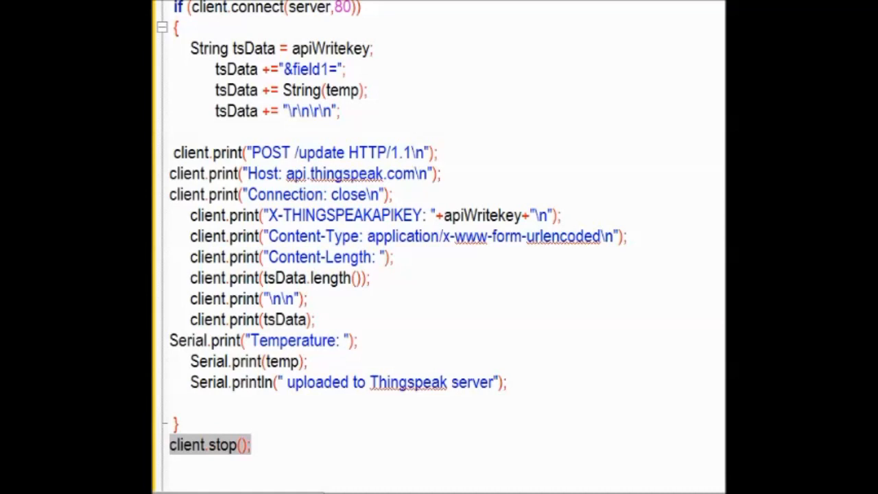
scroll(down, 3)
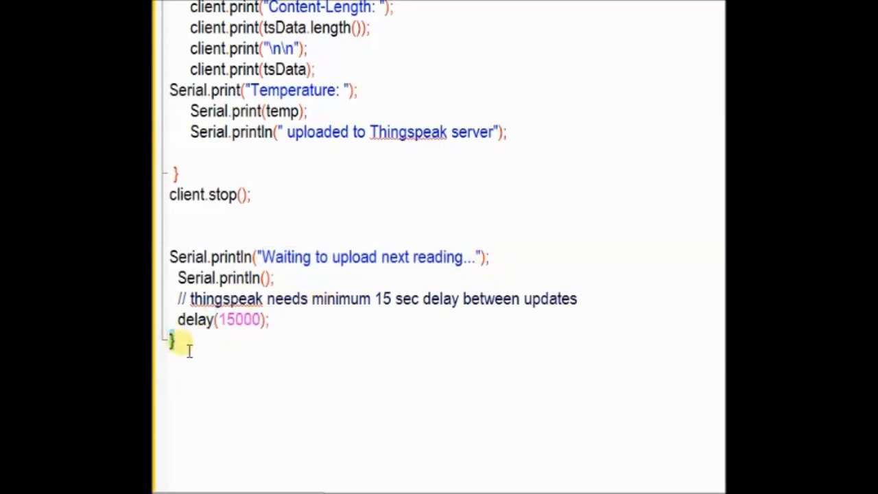
Step: Upload the lm35thingspeak sketch to the NodeMCU from Arduino IDE
click(190, 47)
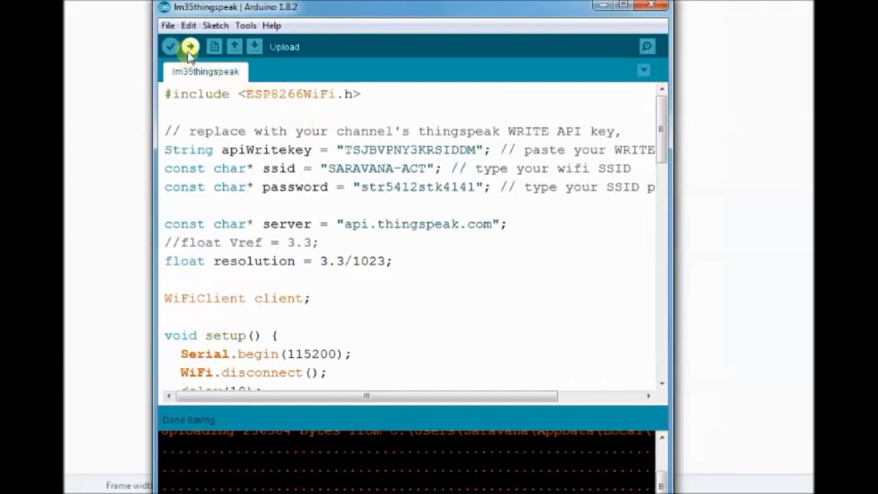
click(190, 47)
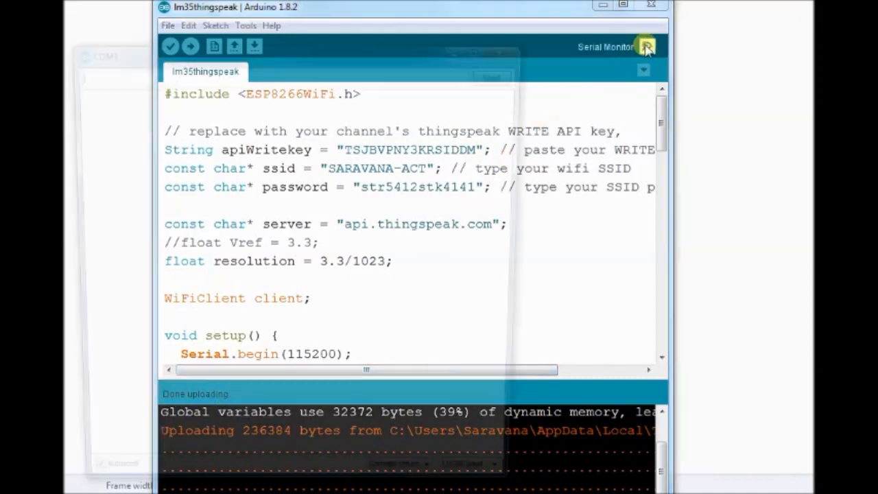
Step: Watch the Serial Monitor report temperatures 29.03 and 29.35 uploaded to ThingSpeak
click(645, 46)
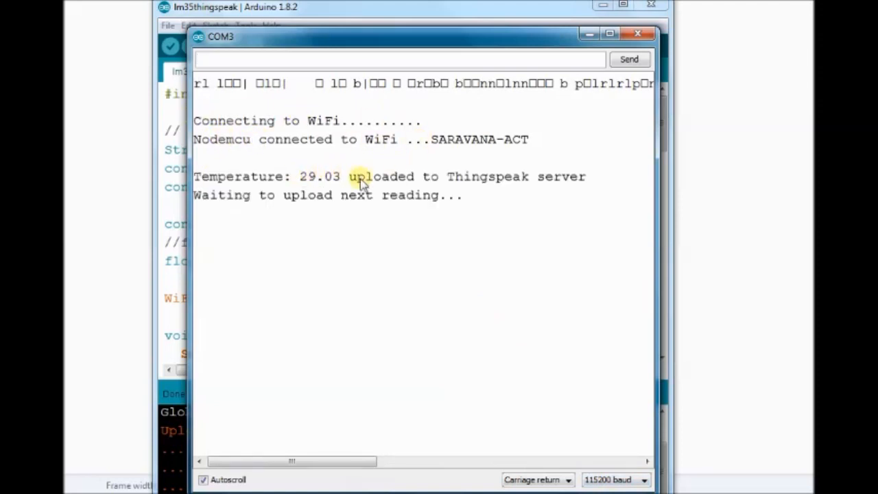
mouse_move(535, 179)
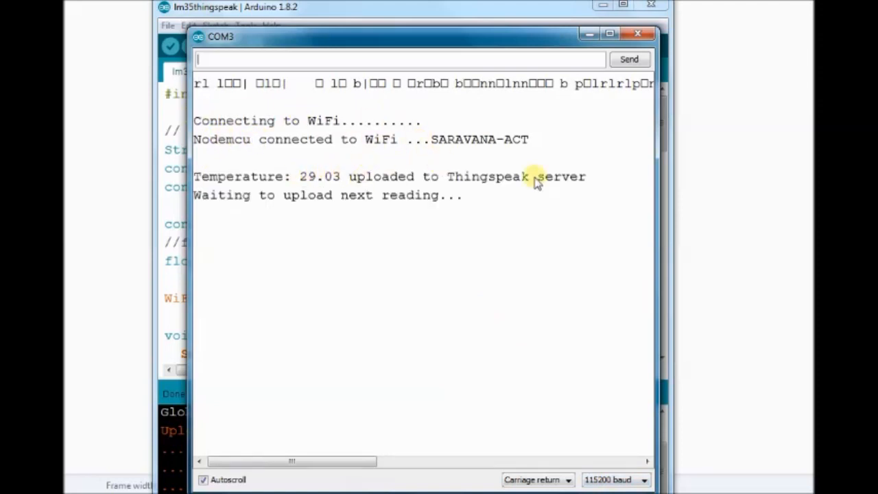
mouse_move(485, 209)
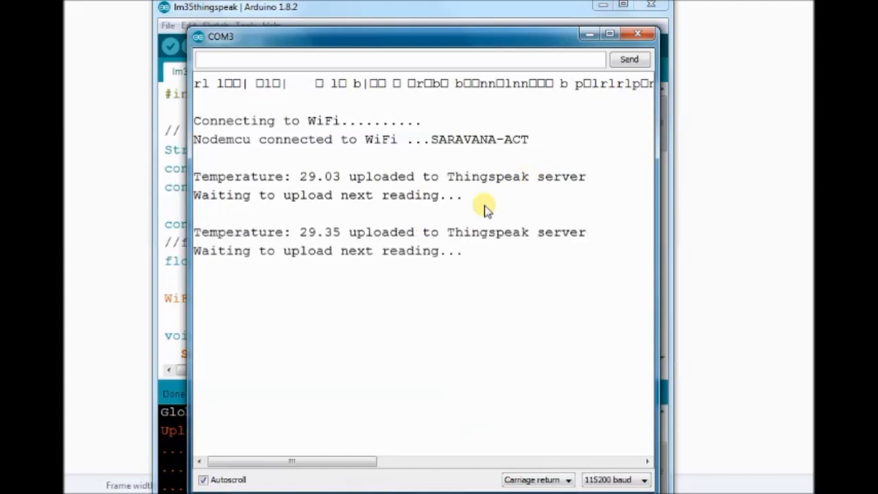
click(401, 59)
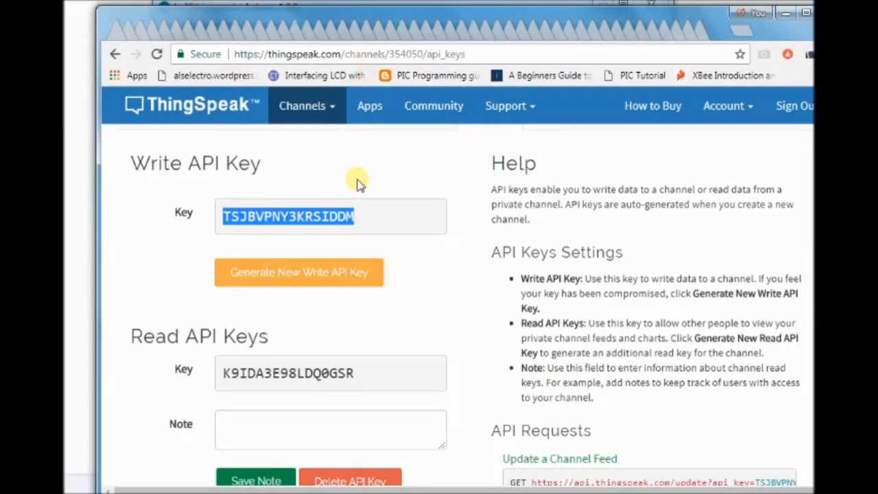
mouse_move(408, 229)
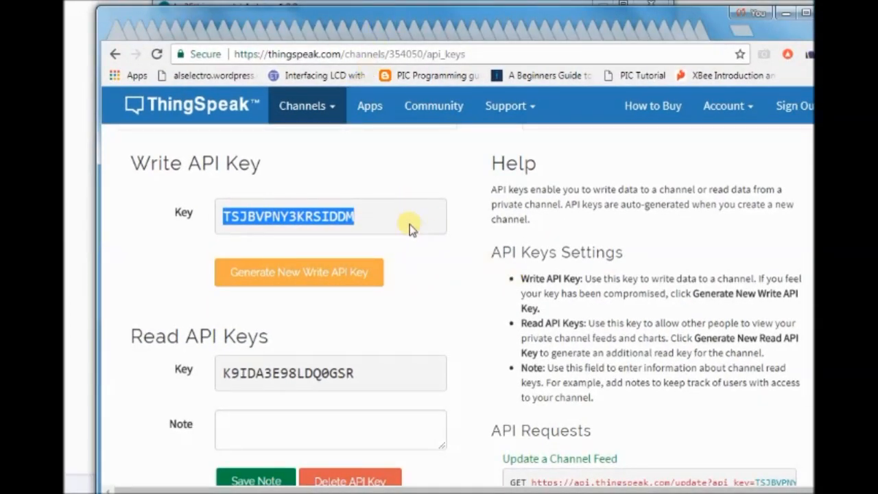
mouse_move(753, 231)
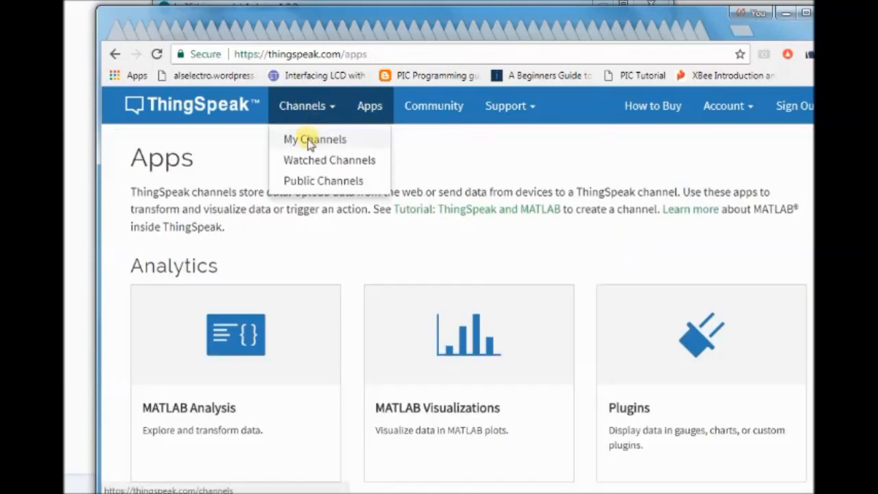
Step: Open LM35_NODEMCU_TEMP from My Channels and scroll to its Field 1 chart
click(314, 140)
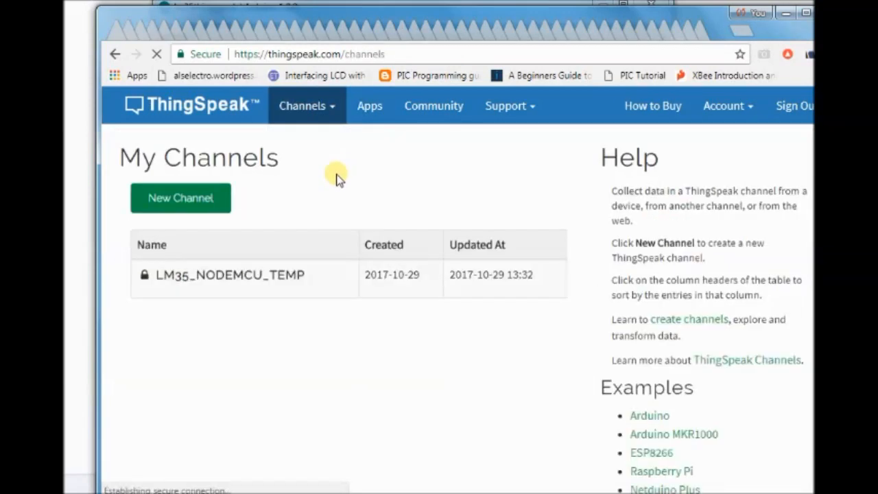
click(230, 274)
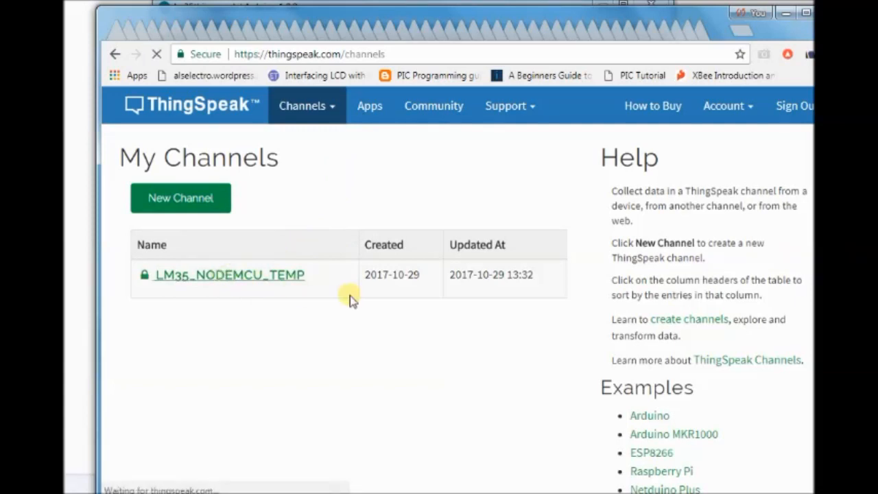
click(230, 275)
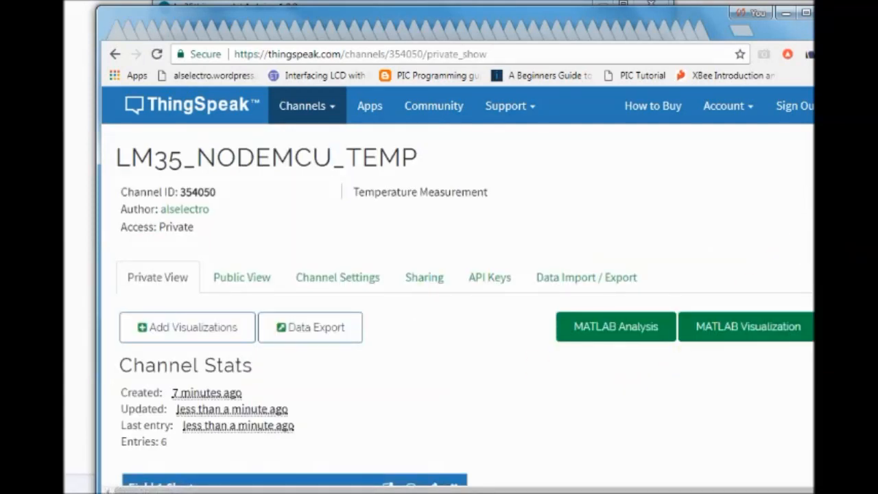
scroll(down, 3)
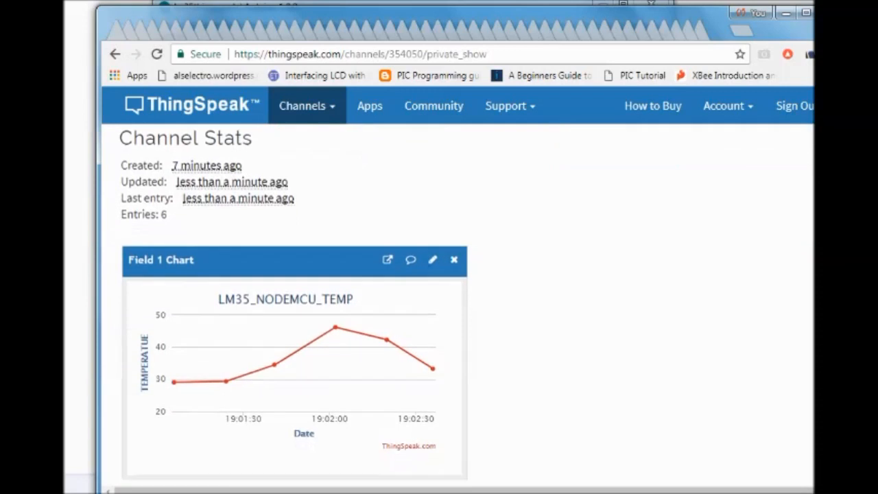
scroll(down, 3)
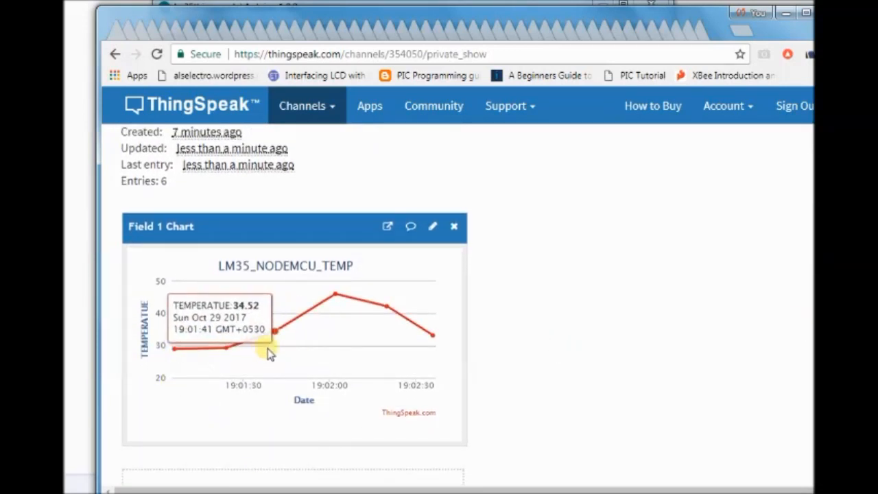
mouse_move(364, 302)
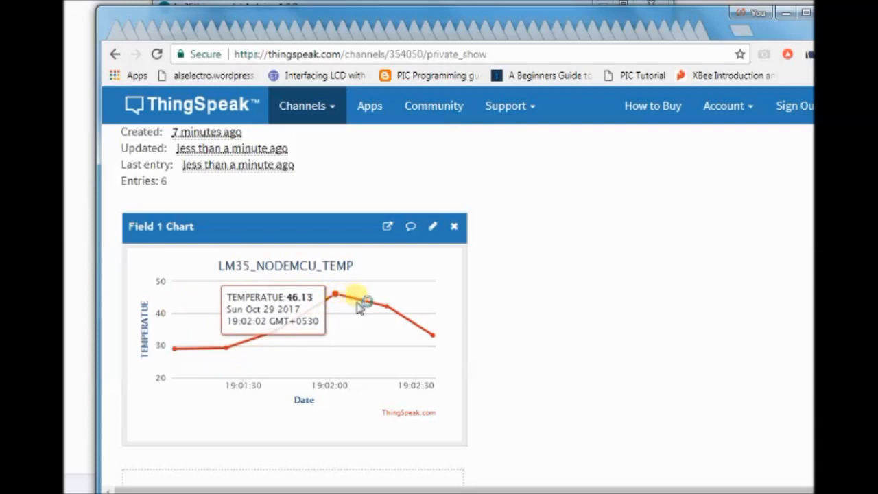
mouse_move(623, 356)
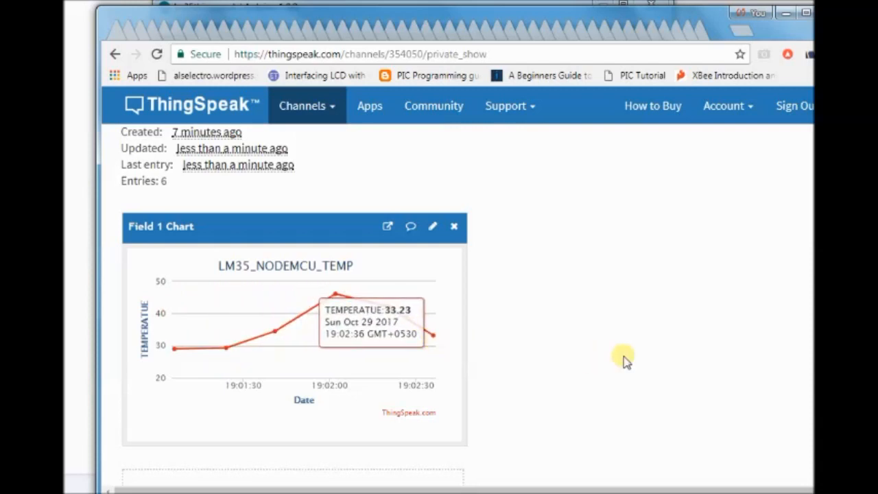
mouse_move(623, 355)
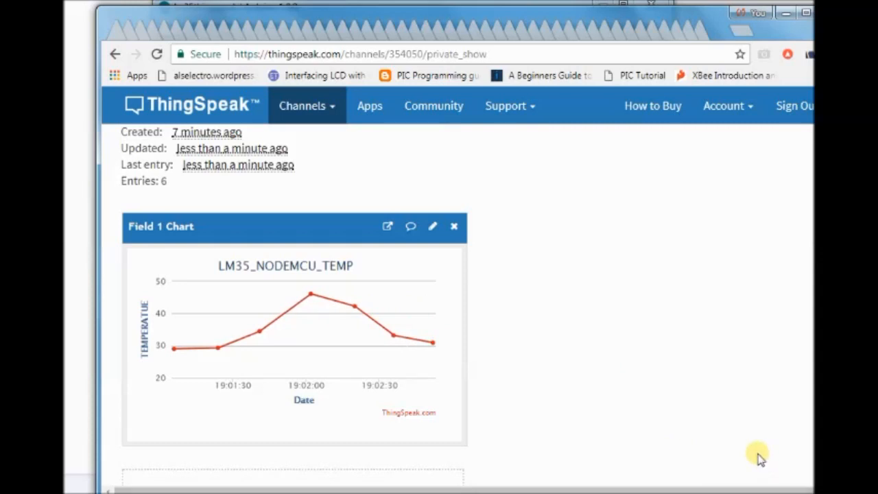
mouse_move(598, 391)
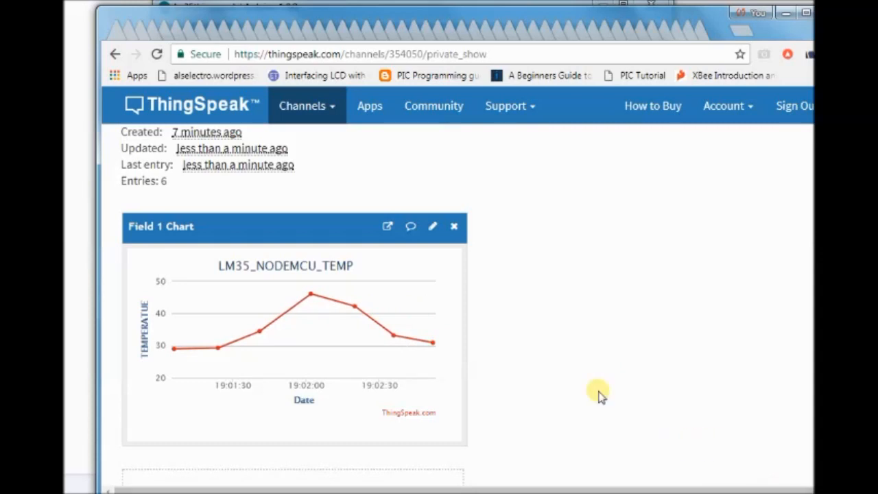